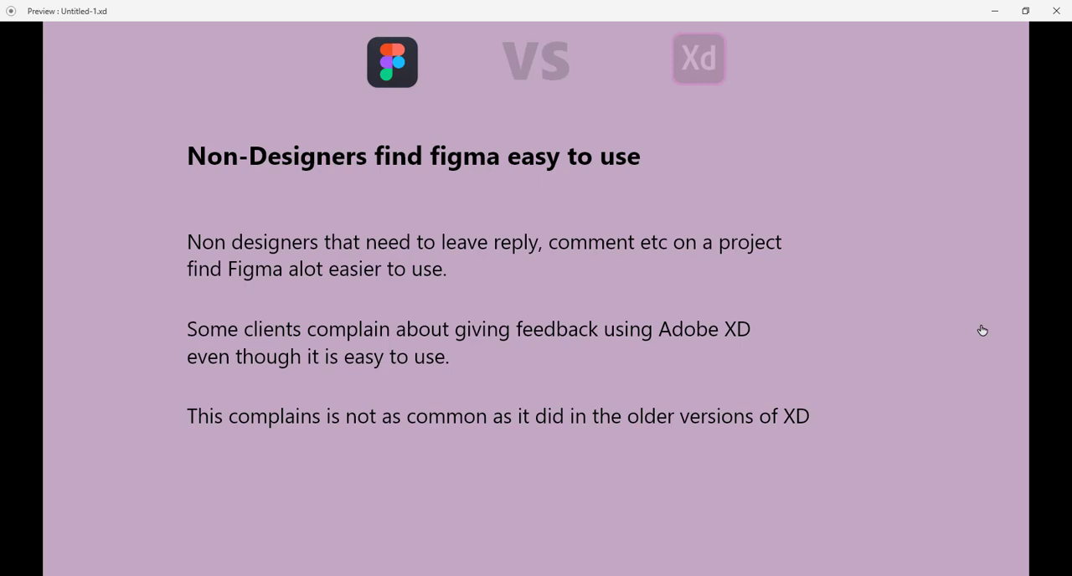
{"action": "mouse_move", "coordinate": [611, 431]}
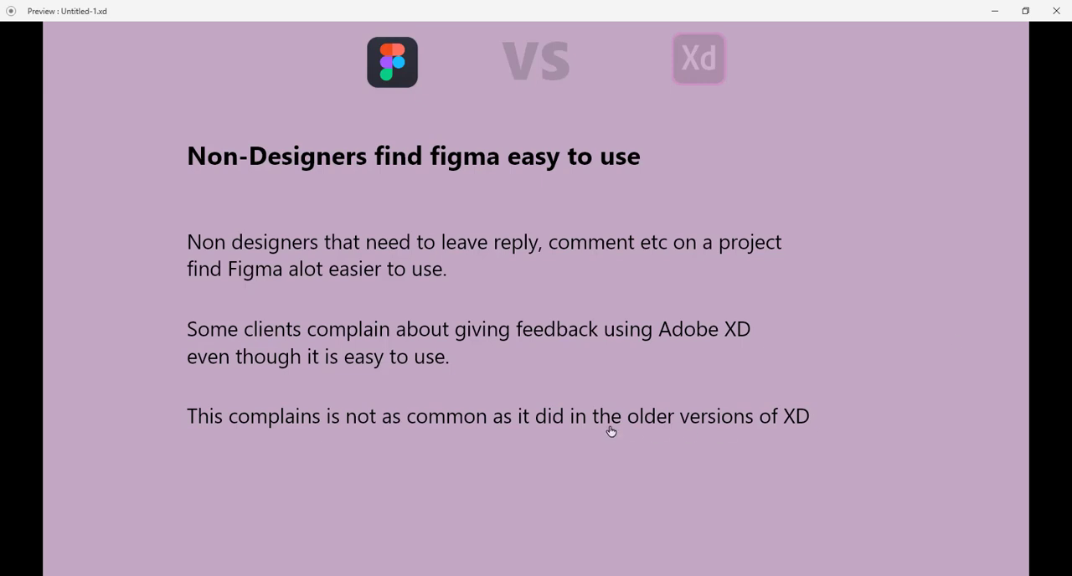
{"action": "mouse_move", "coordinate": [737, 367]}
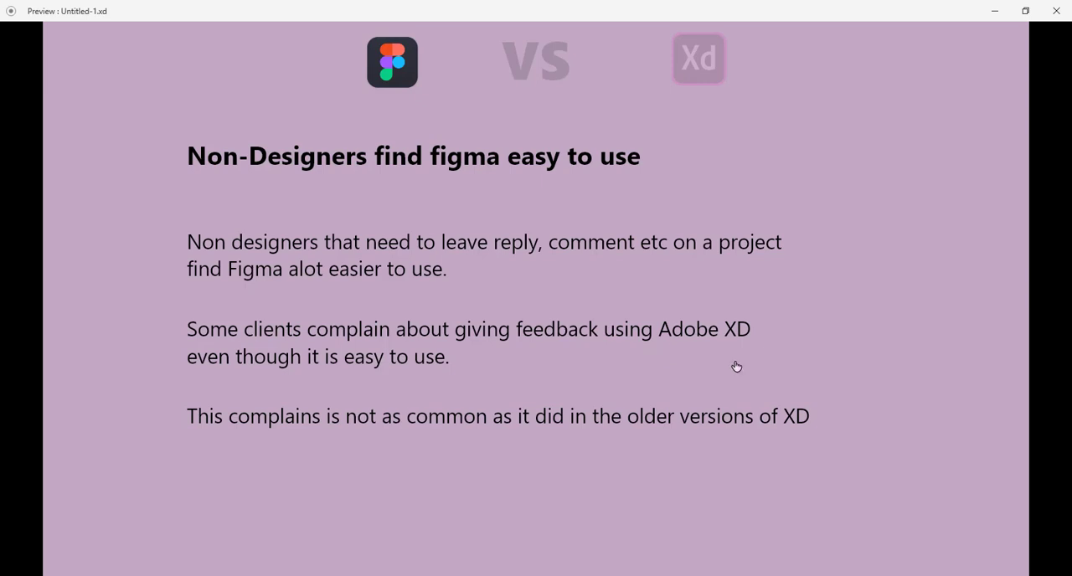
{"action": "mouse_move", "coordinate": [502, 419]}
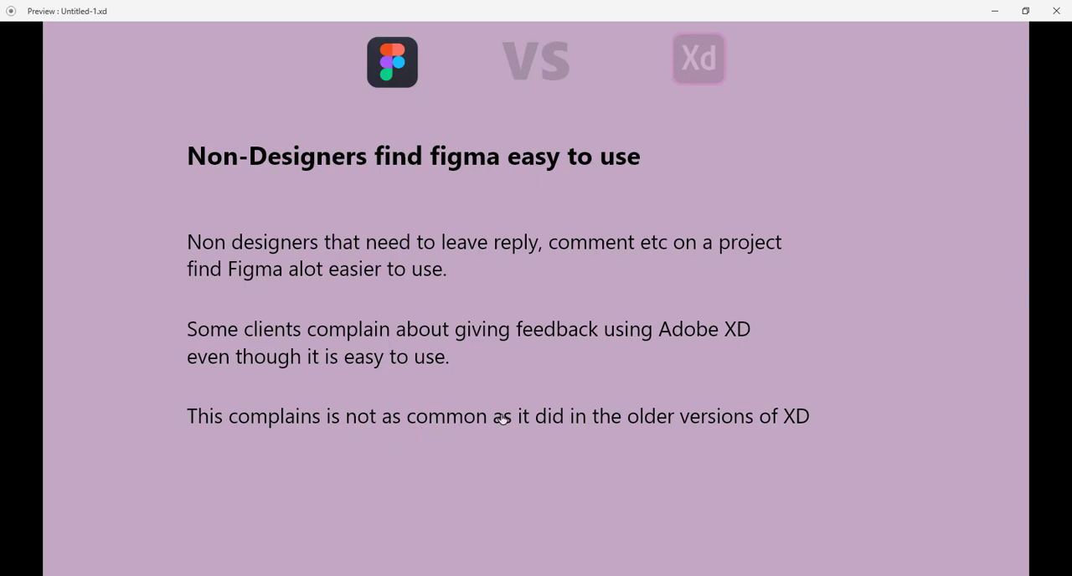